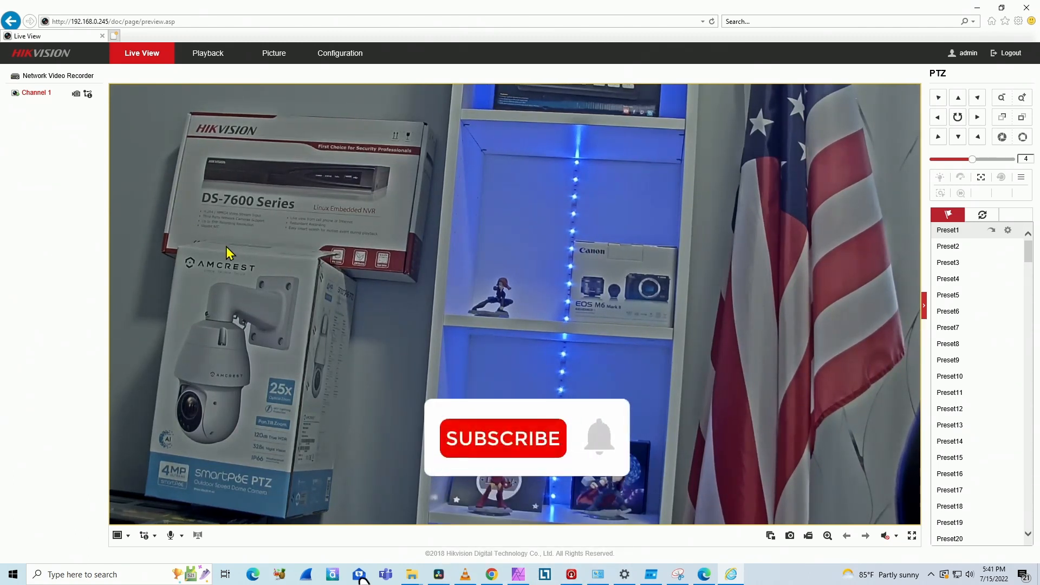
Start a fresh Edge tab that lands on the Google home page
{"action": "left_click", "coordinate": [503, 438]}
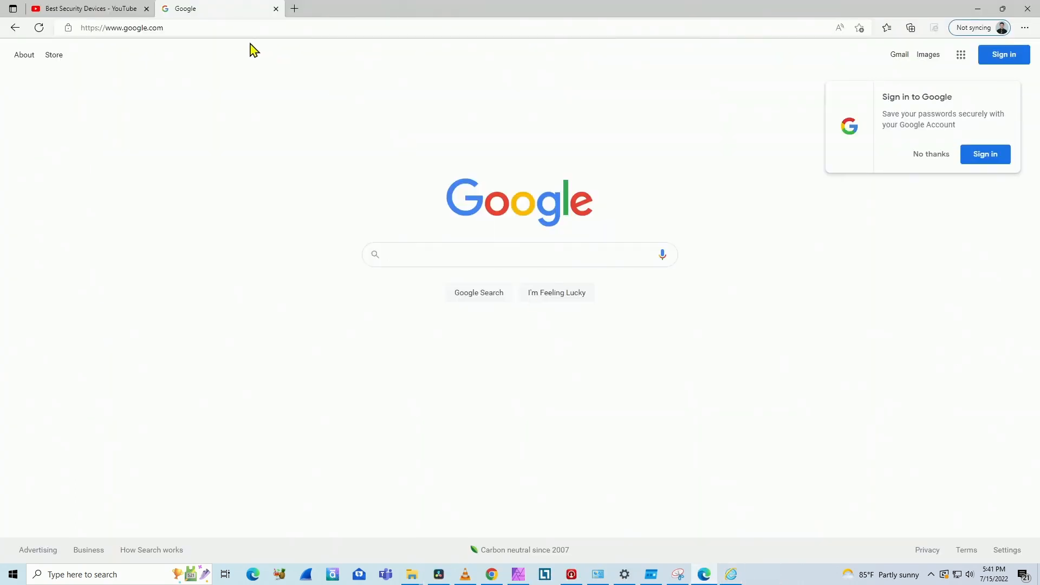
Load the NVR login page from its address and fill in username 'admin' before the password
{"action": "left_click", "coordinate": [135, 28]}
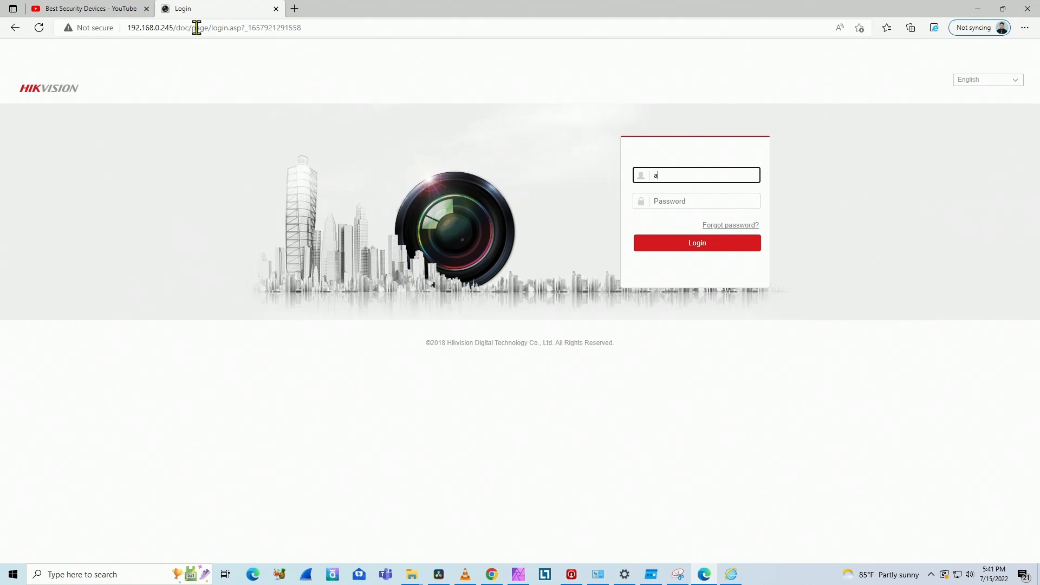
{"action": "type", "text": "admin"}
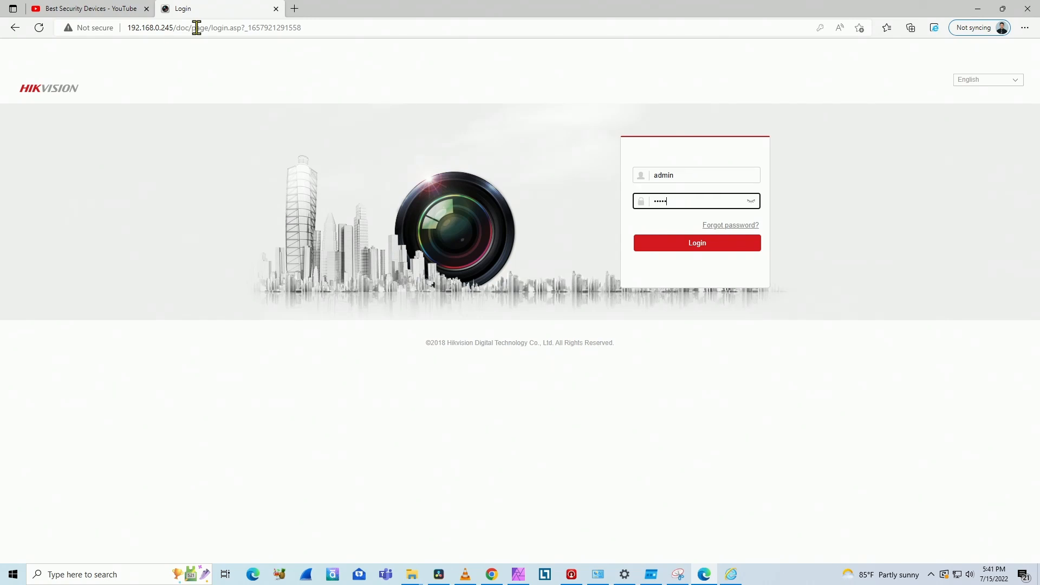
{"action": "left_click", "coordinate": [697, 242]}
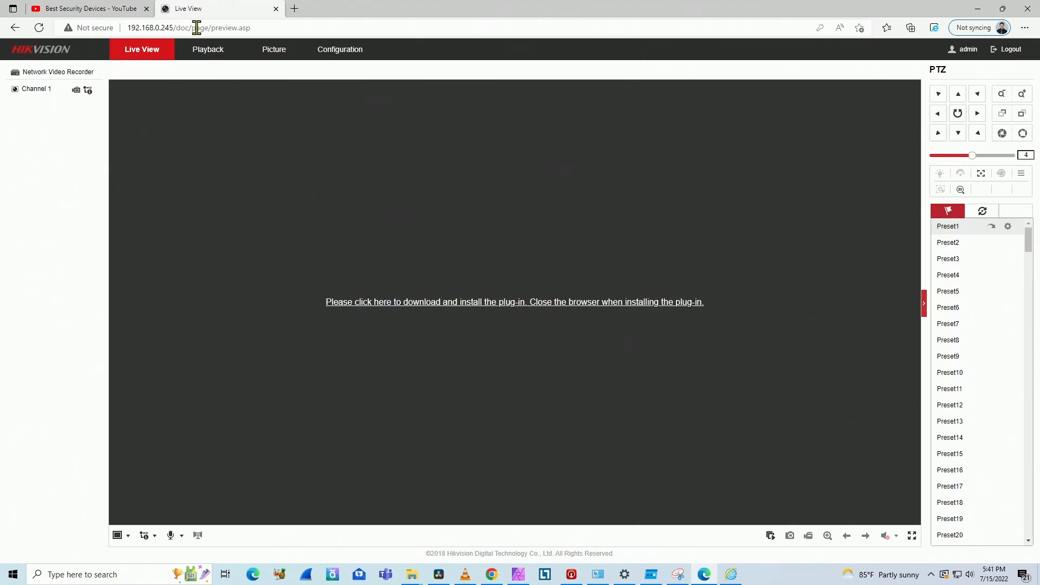
{"action": "mouse_move", "coordinate": [418, 328]}
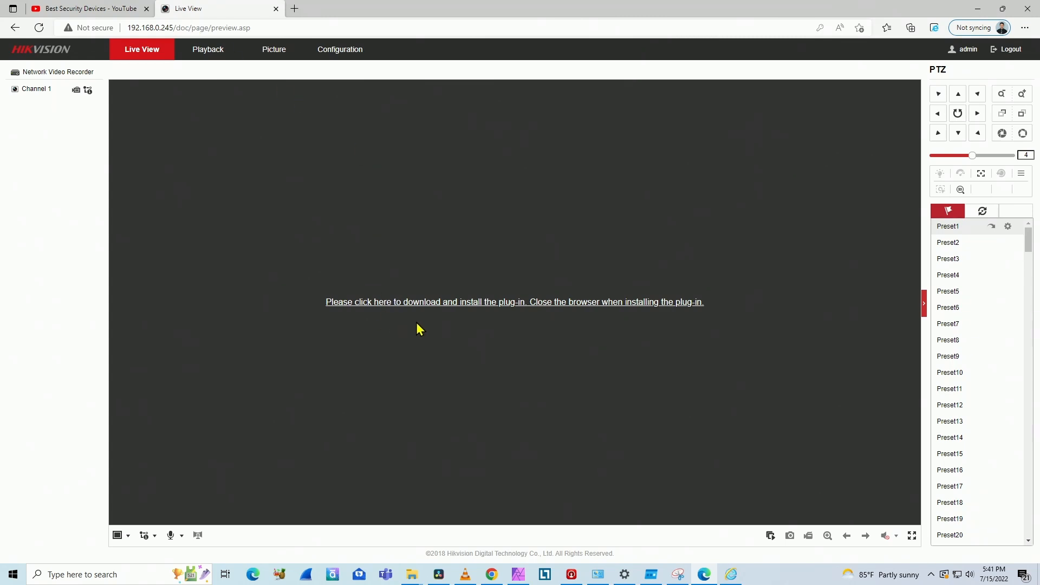
{"action": "mouse_move", "coordinate": [542, 327]}
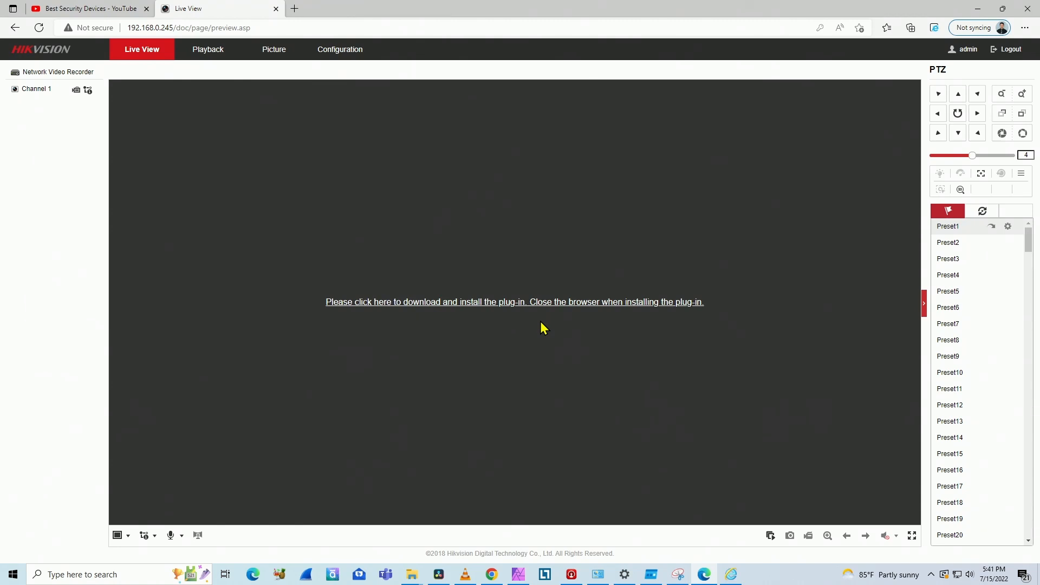
{"action": "mouse_move", "coordinate": [485, 351]}
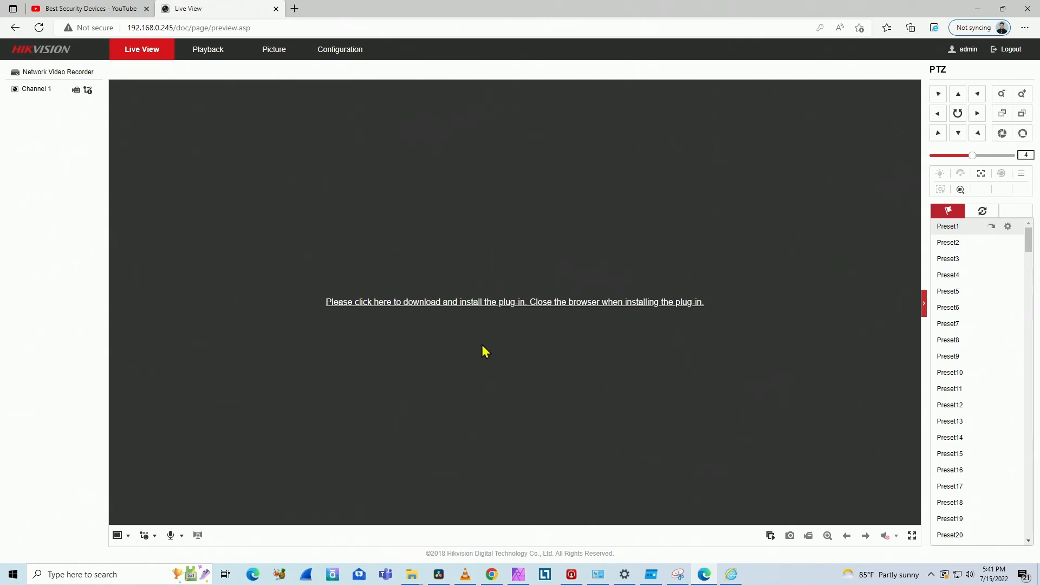
{"action": "mouse_move", "coordinate": [492, 378]}
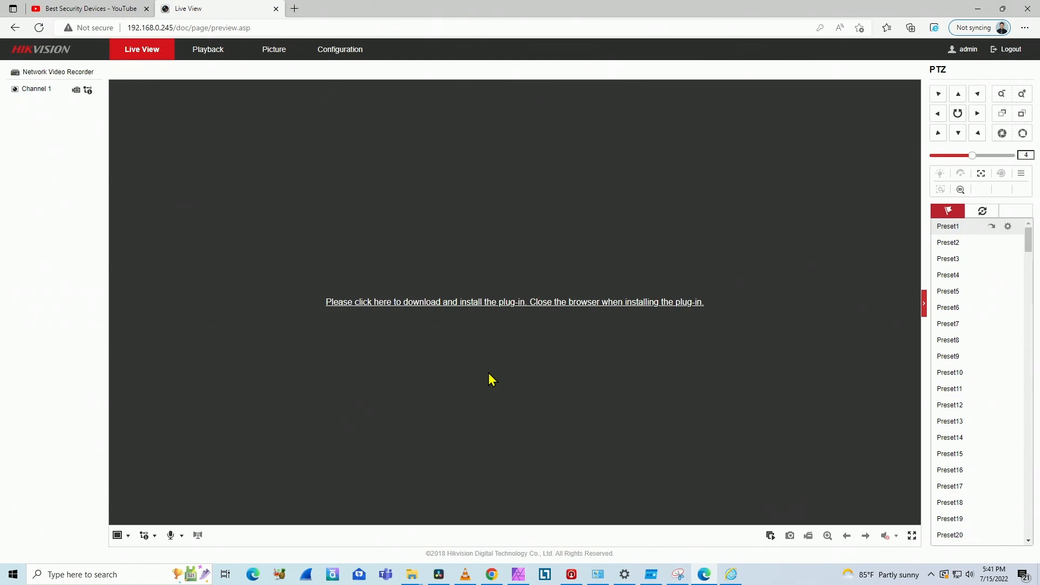
{"action": "mouse_move", "coordinate": [266, 184]}
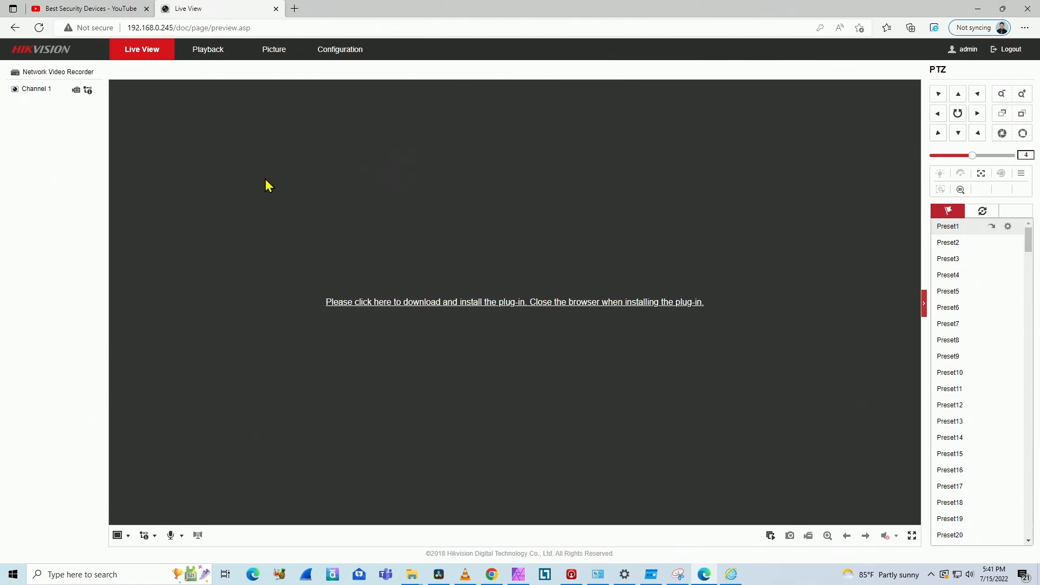
{"action": "mouse_move", "coordinate": [686, 45]}
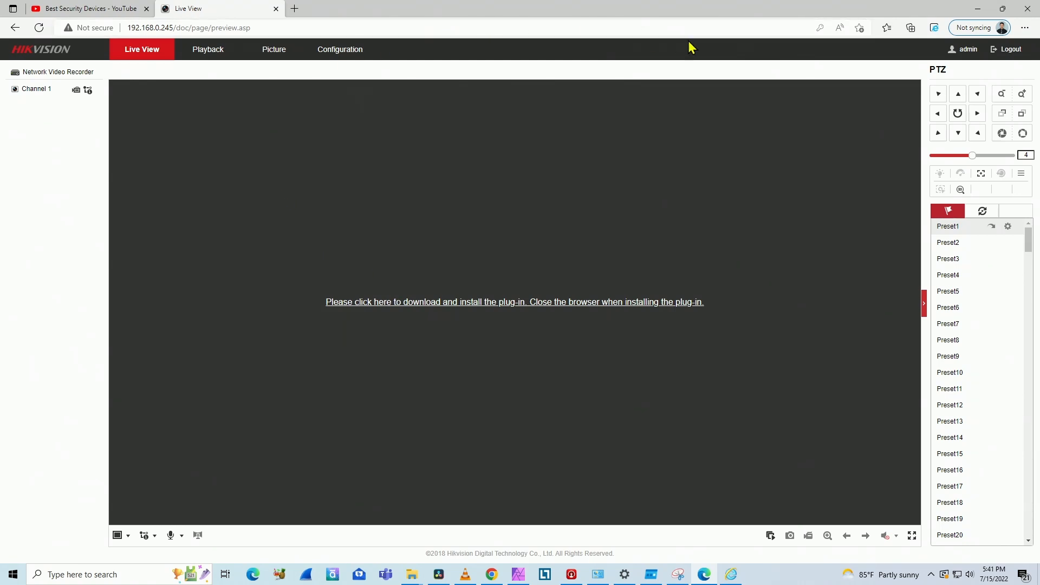
{"action": "mouse_move", "coordinate": [933, 28]}
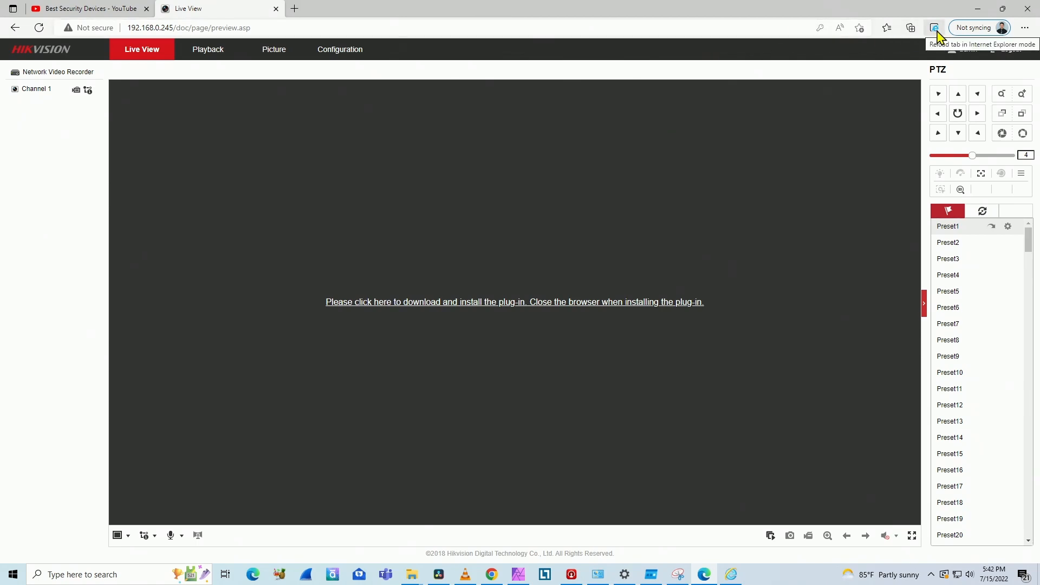
Reload the NVR page in IE mode, dismiss the notice and enter username 'admin'
{"action": "left_click", "coordinate": [933, 28]}
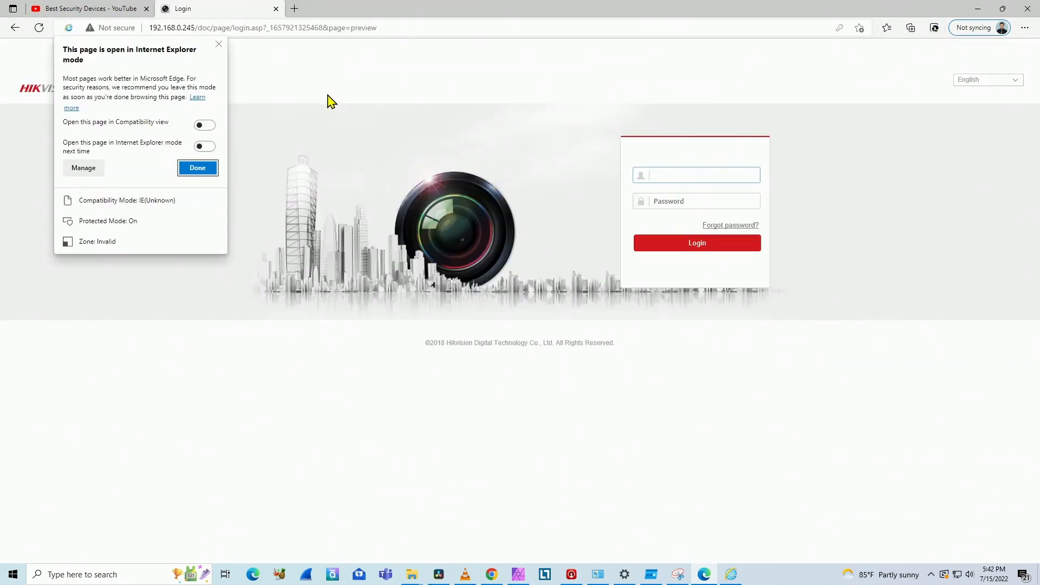
{"action": "left_click", "coordinate": [197, 167]}
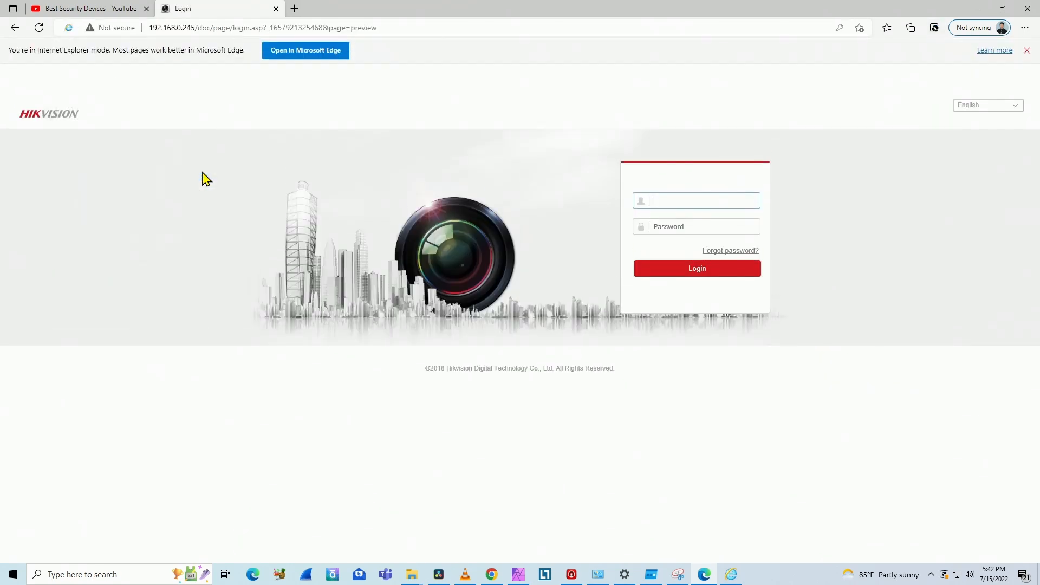
{"action": "mouse_move", "coordinate": [711, 203]}
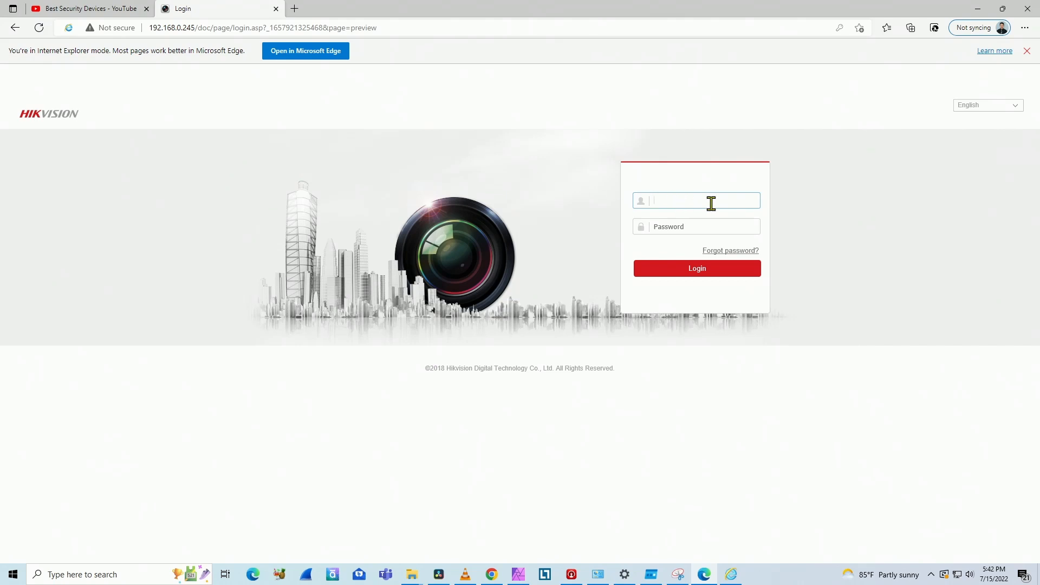
{"action": "type", "text": "admin"}
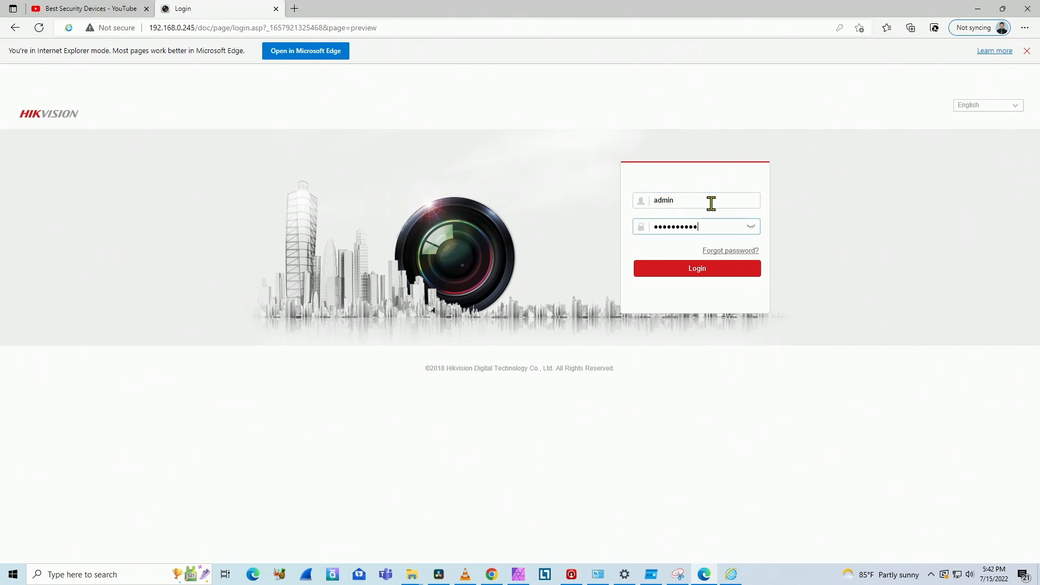
Submit the login so the Channel 1 feed starts in Live View
{"action": "left_click", "coordinate": [697, 269]}
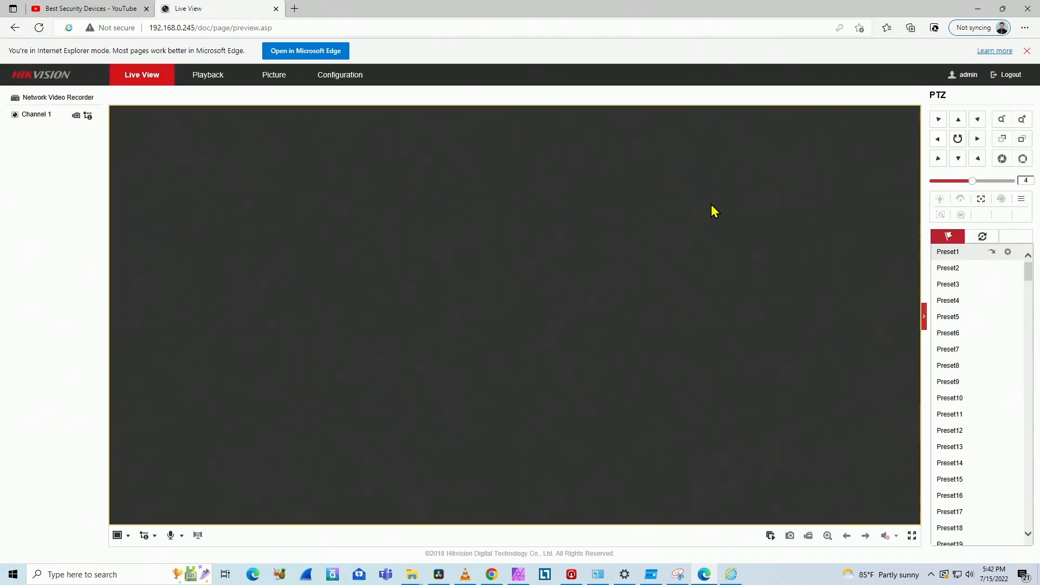
{"action": "mouse_move", "coordinate": [487, 325]}
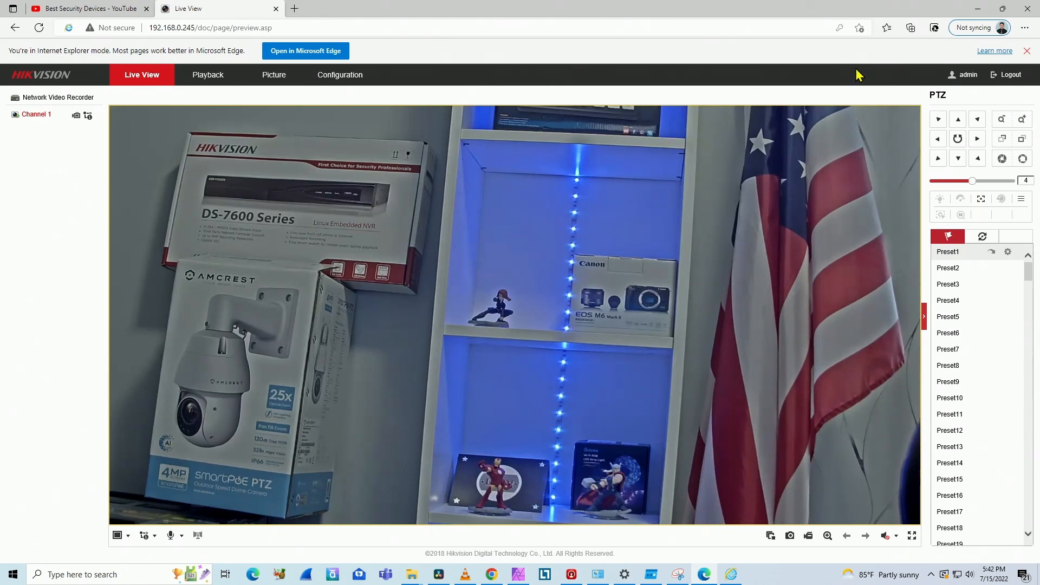
{"action": "mouse_move", "coordinate": [906, 57]}
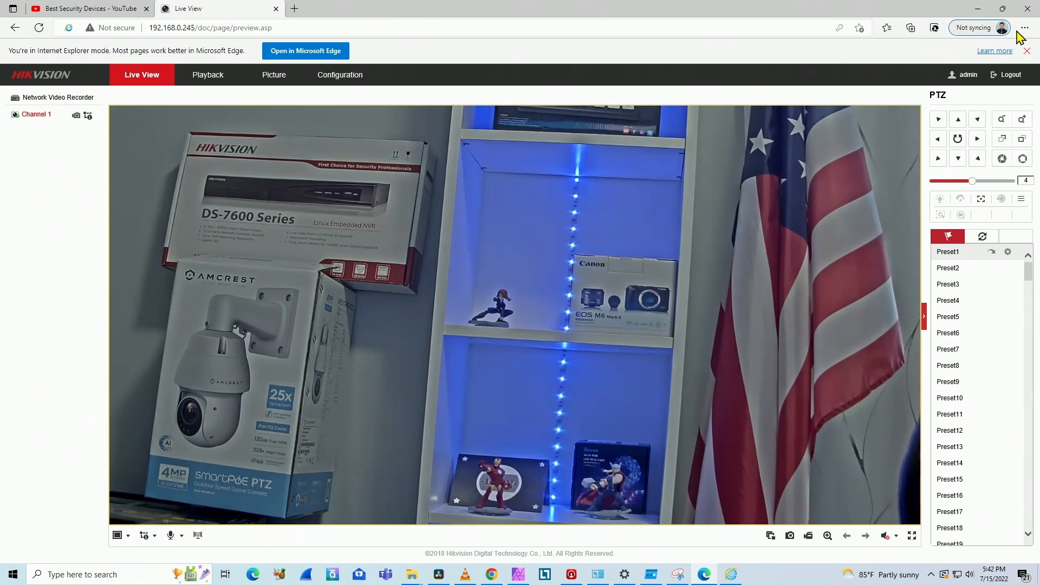
Reach Edge Settings through the browser's ... menu
{"action": "left_click", "coordinate": [1023, 27]}
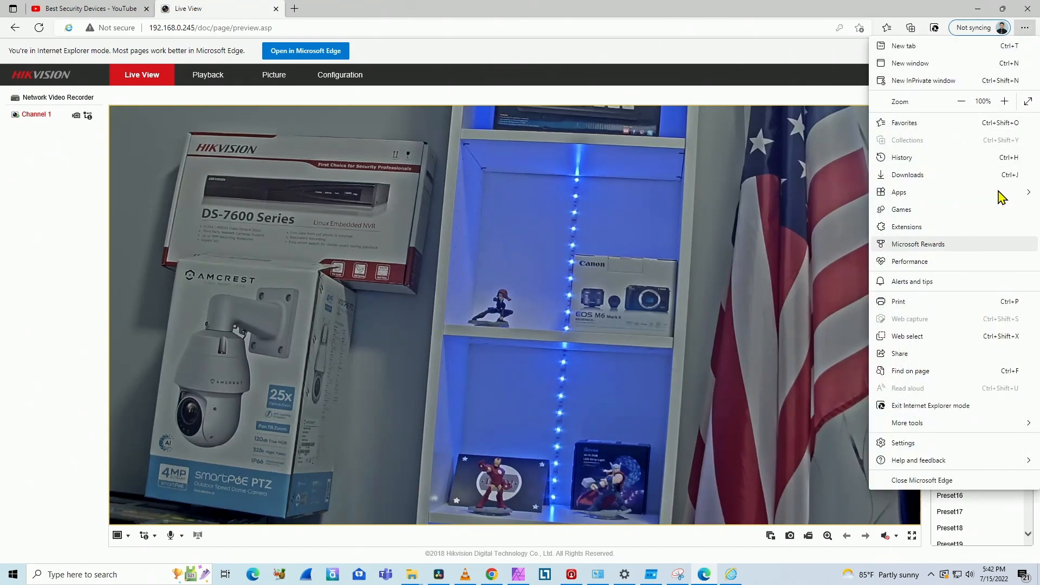
{"action": "mouse_move", "coordinate": [956, 371]}
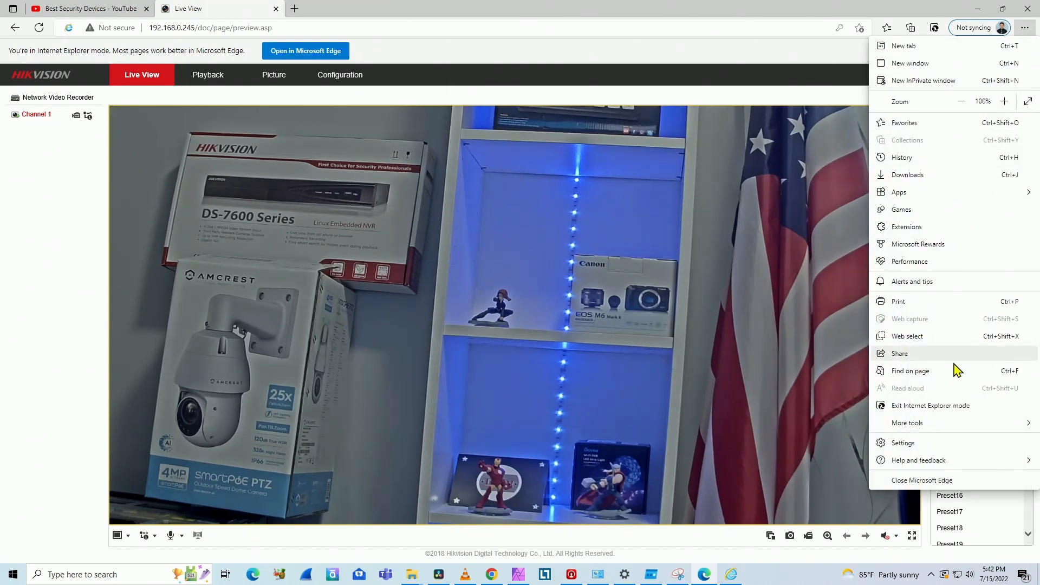
{"action": "left_click", "coordinate": [903, 442]}
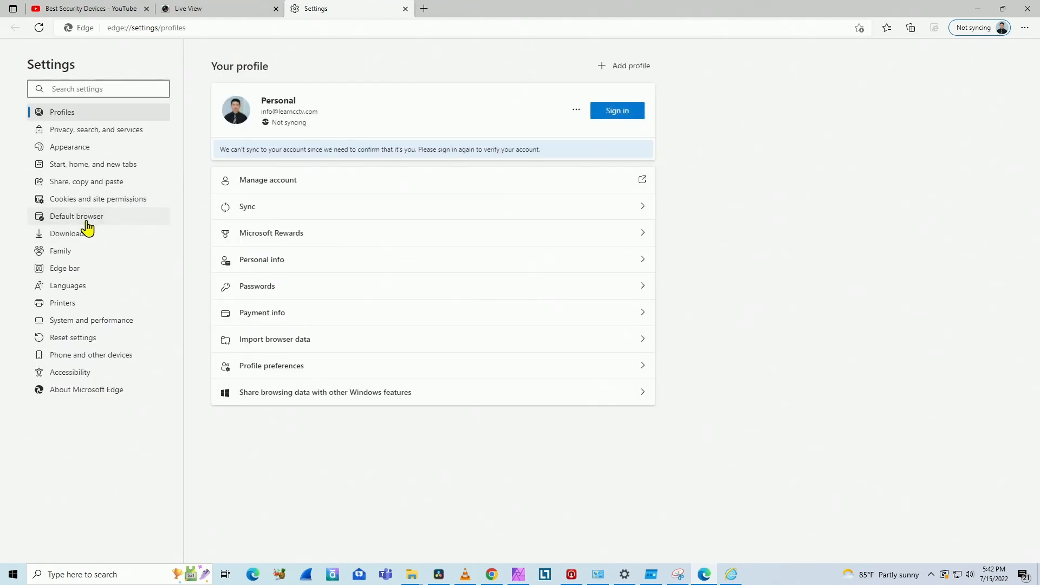
Under Default browser, set 'Allow sites to be reloaded in IE mode' to Allow
{"action": "left_click", "coordinate": [76, 216]}
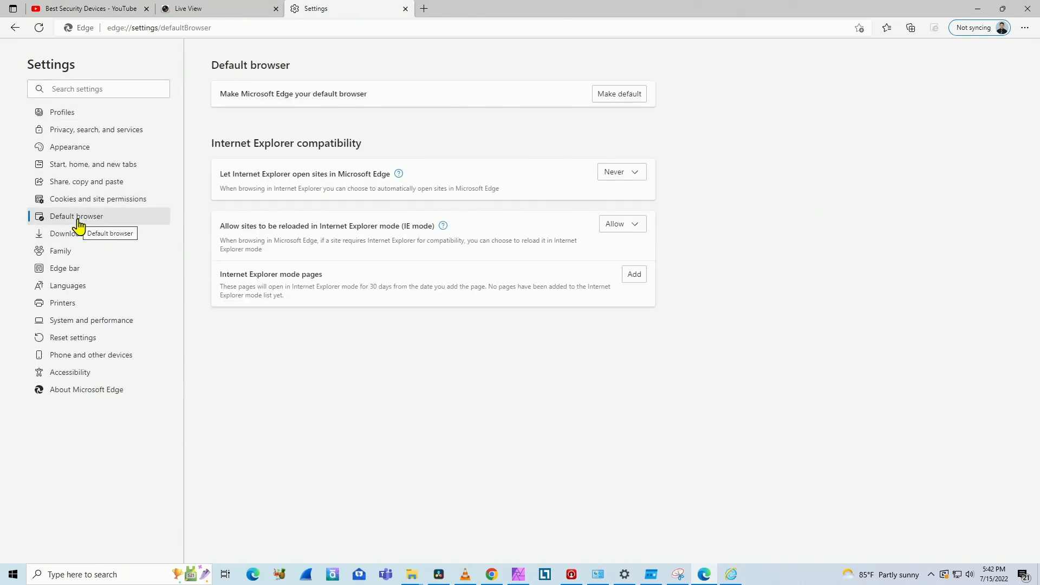
{"action": "mouse_move", "coordinate": [503, 230]}
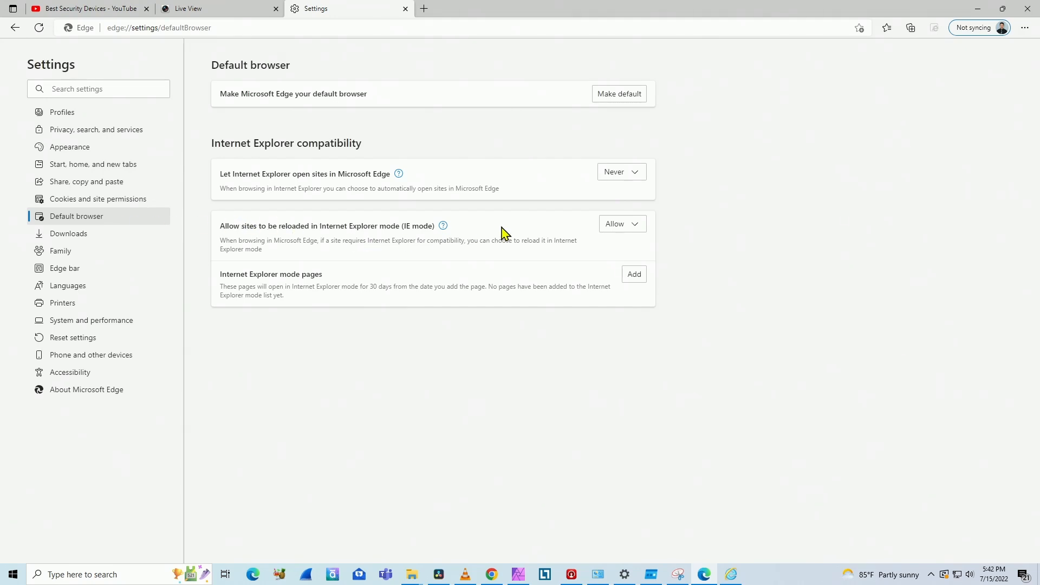
{"action": "mouse_move", "coordinate": [599, 229]}
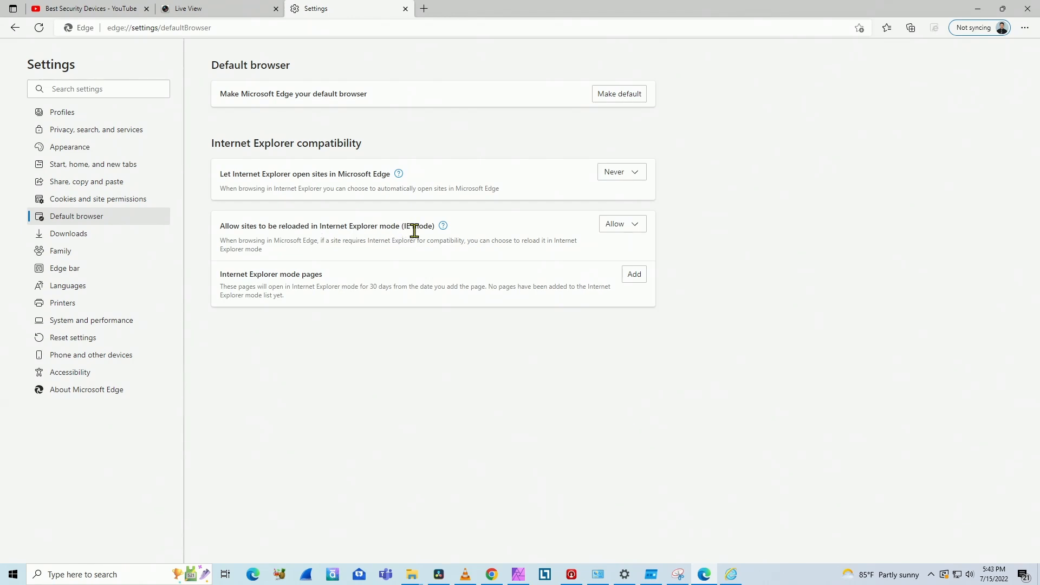
{"action": "left_click", "coordinate": [622, 223]}
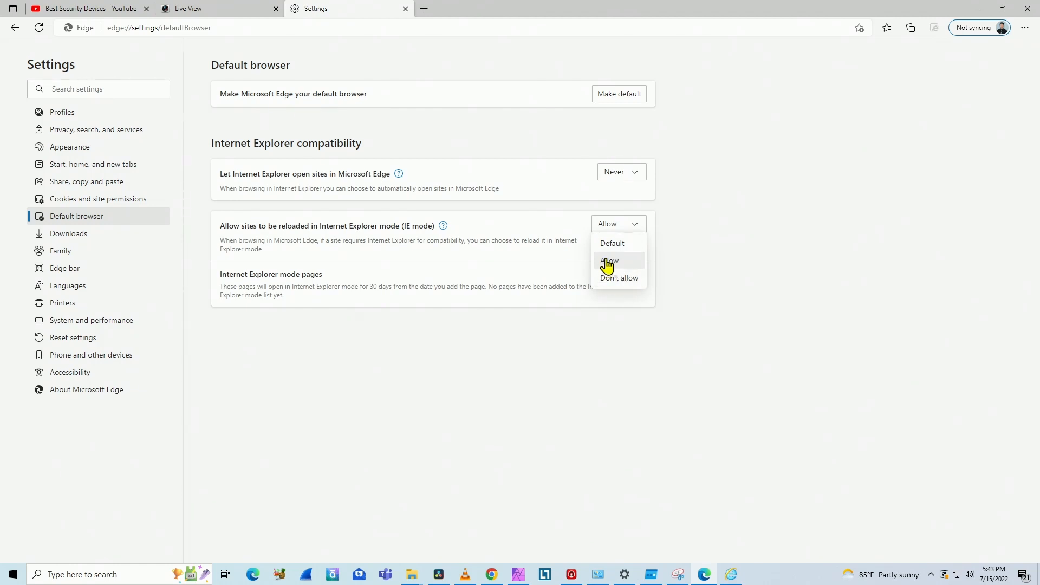
{"action": "left_click", "coordinate": [609, 261]}
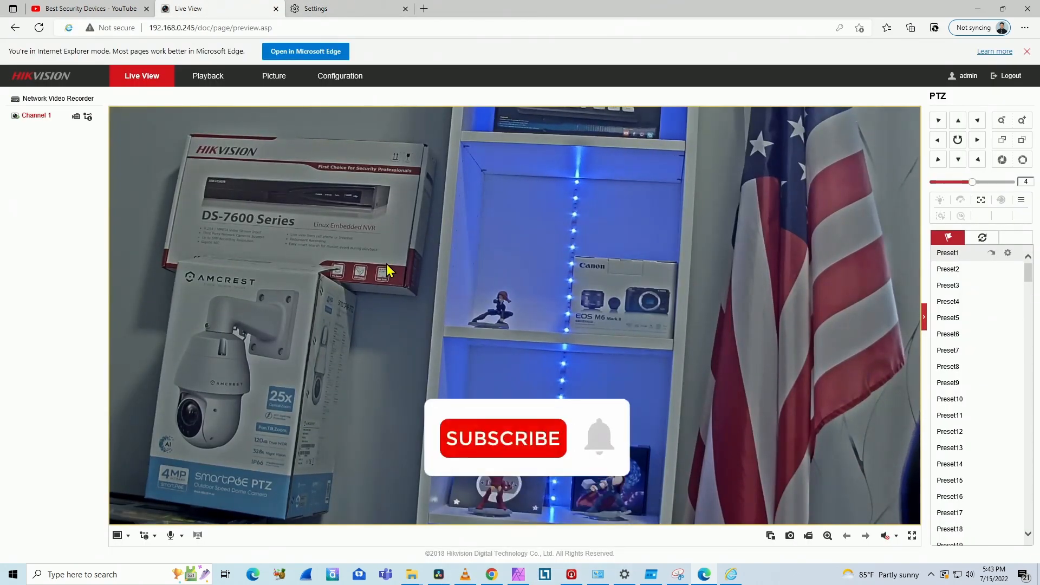
Bring the Live View tab with the Channel 1 camera feed back to the front
{"action": "left_click", "coordinate": [503, 437]}
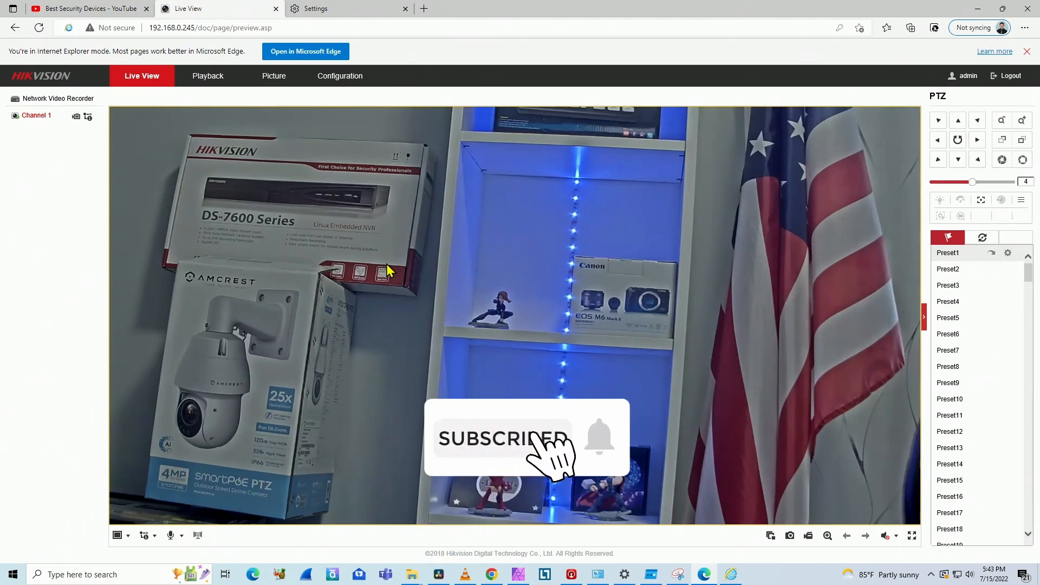